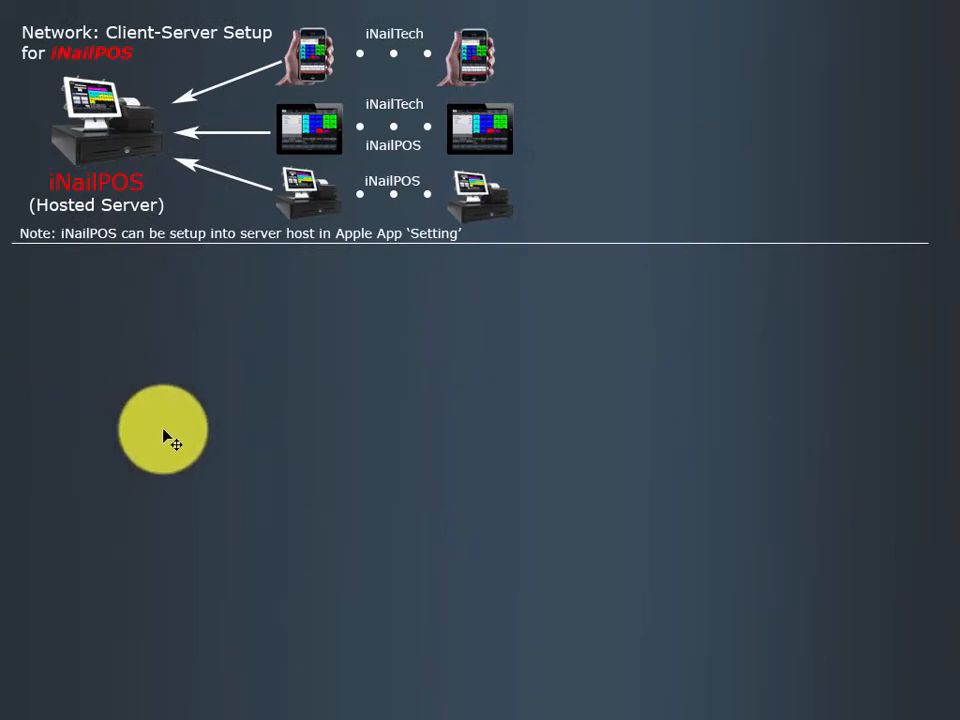
pyautogui.moveTo(122, 275)
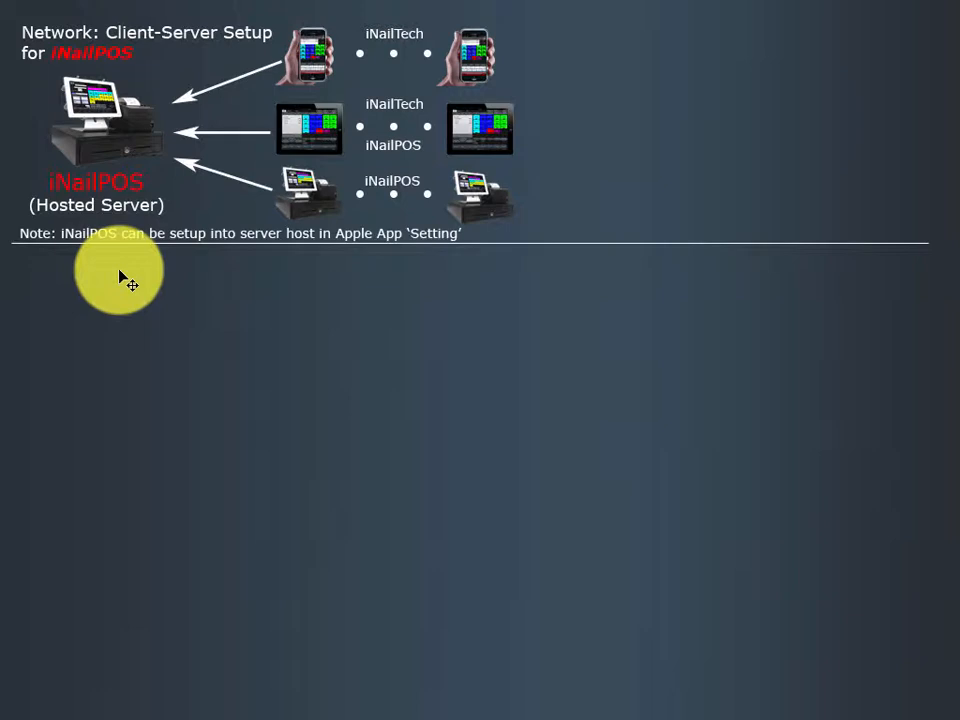
pyautogui.moveTo(490, 130)
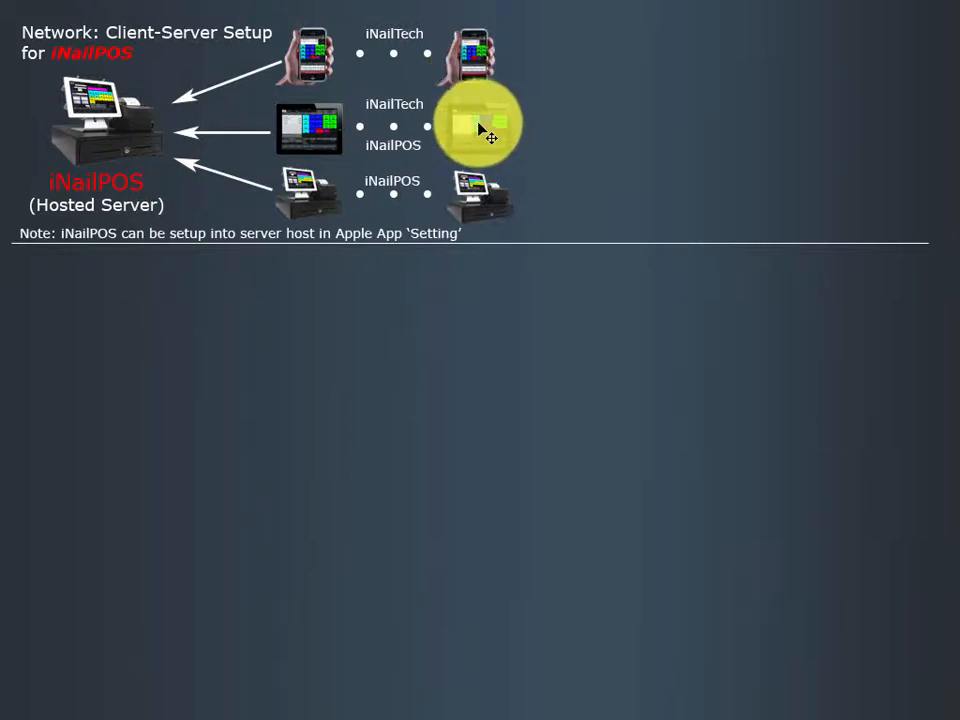
pyautogui.moveTo(410, 60)
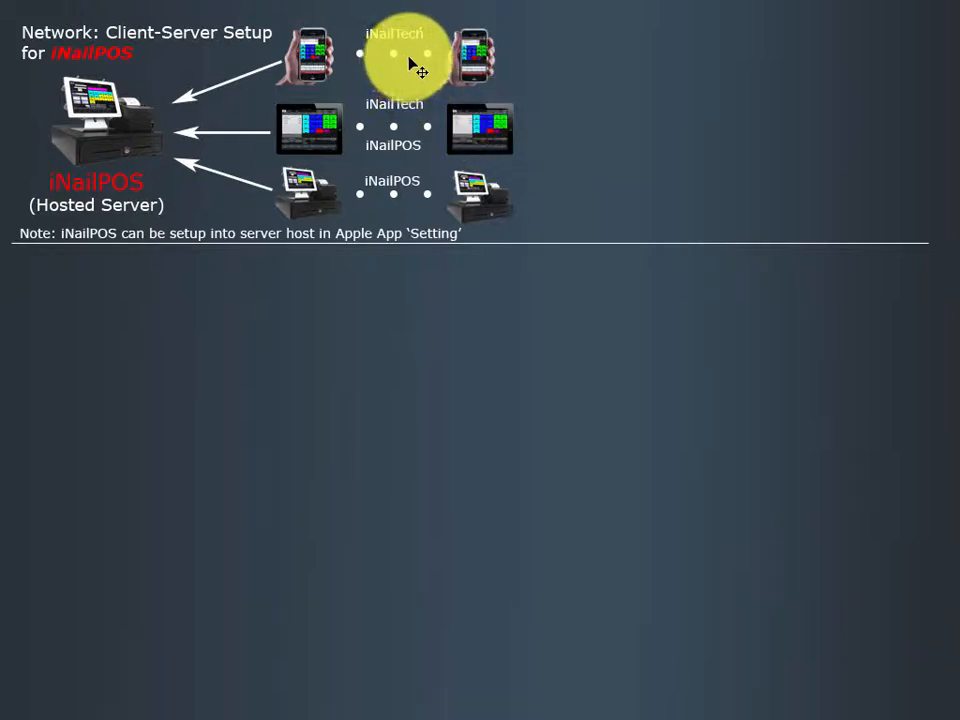
pyautogui.moveTo(460, 125)
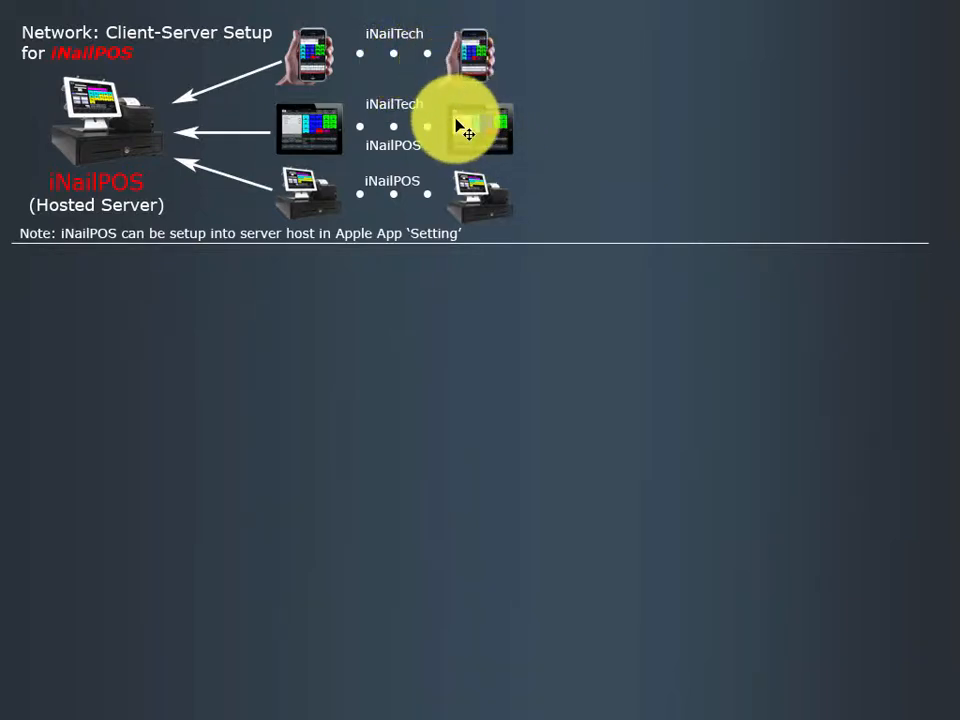
pyautogui.moveTo(480, 145)
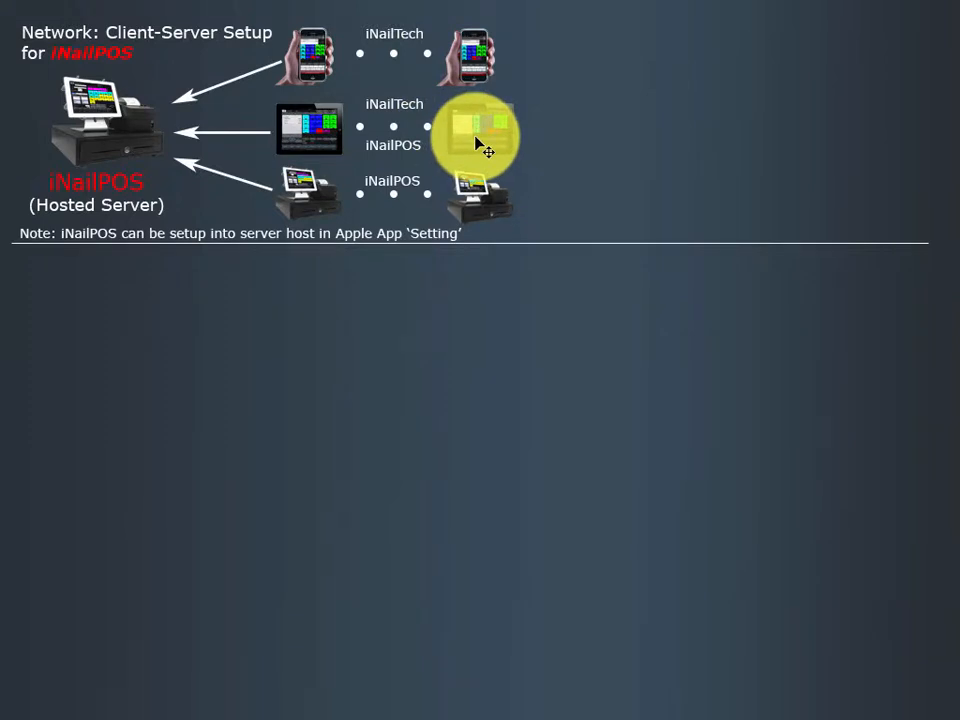
pyautogui.moveTo(445, 165)
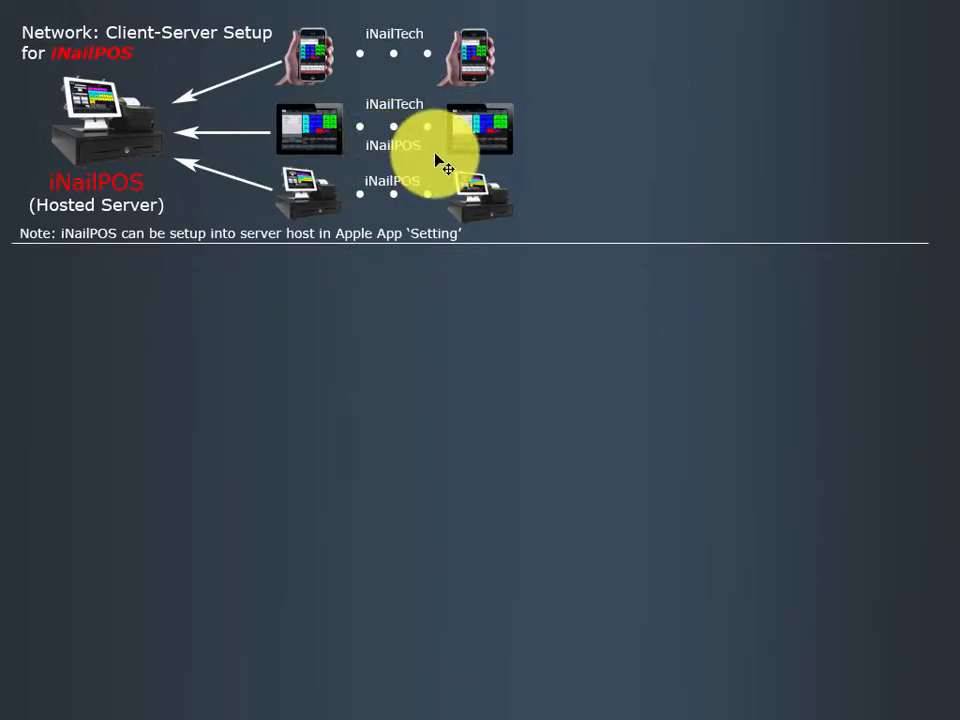
pyautogui.moveTo(410, 205)
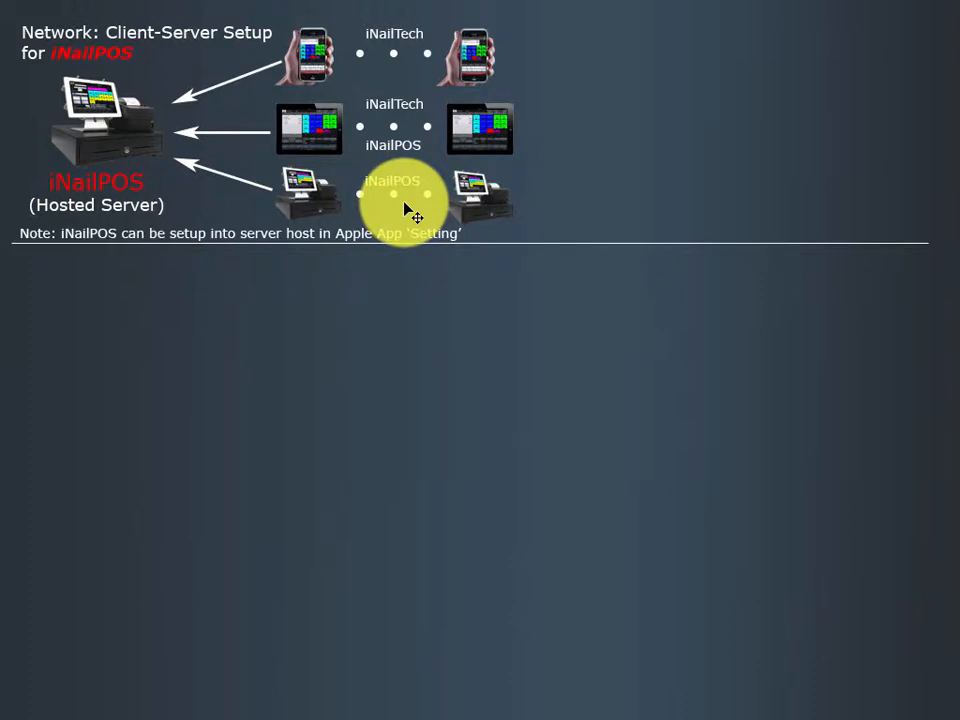
pyautogui.moveTo(413, 200)
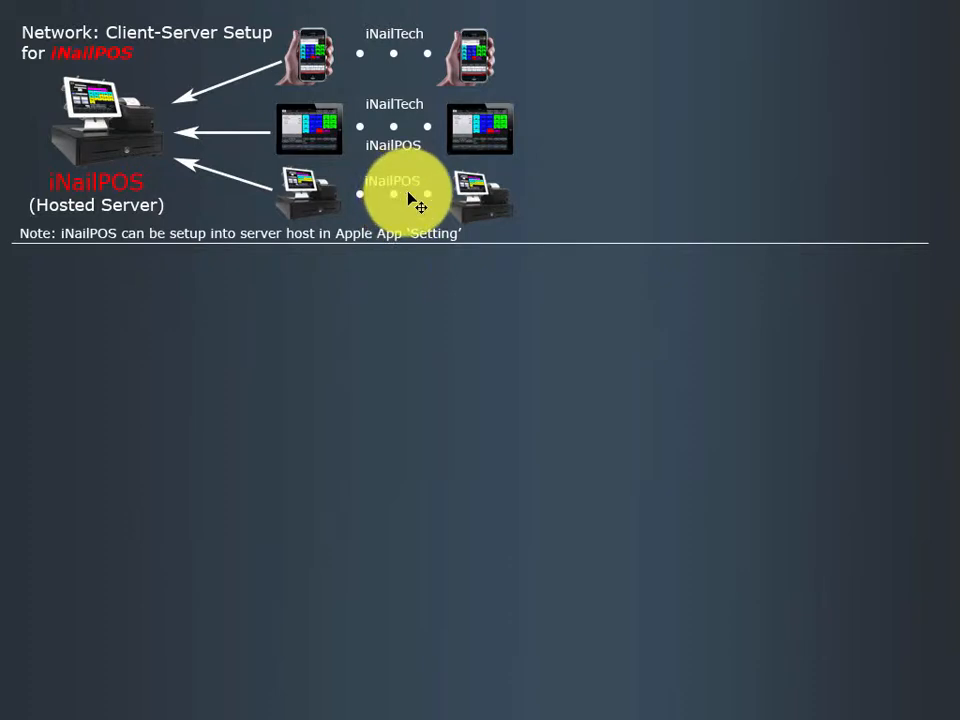
pyautogui.moveTo(170, 160)
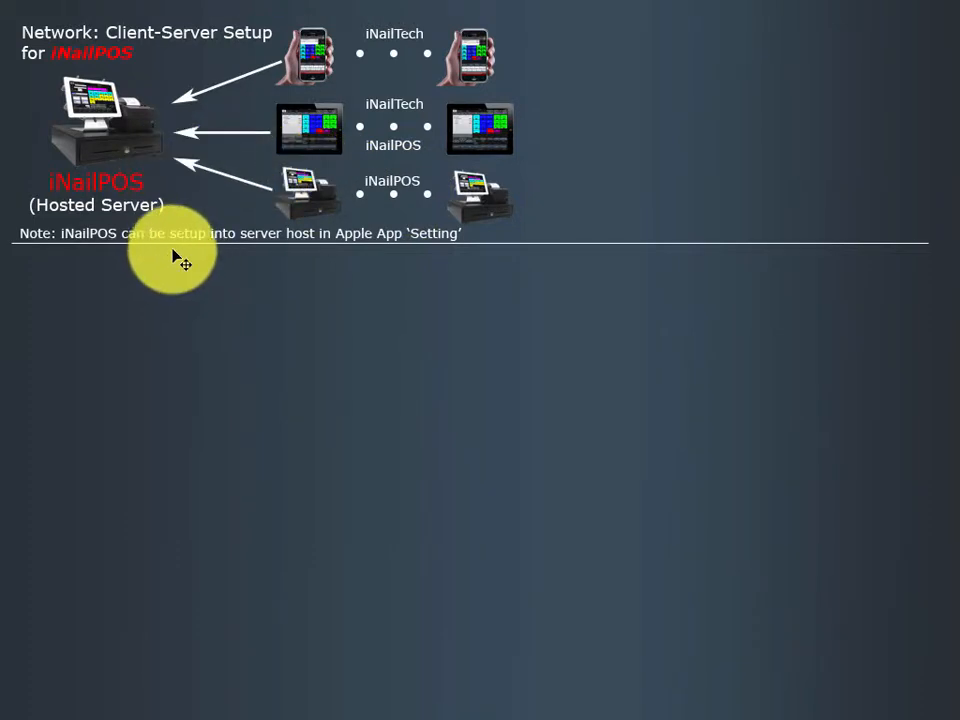
pyautogui.moveTo(415, 255)
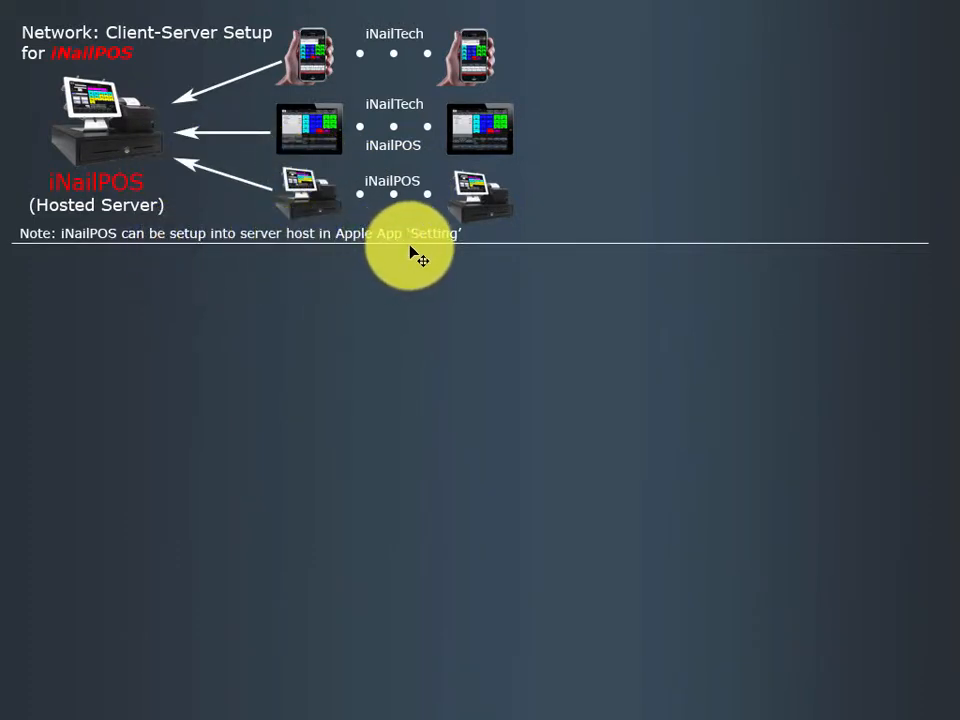
pyautogui.moveTo(428, 248)
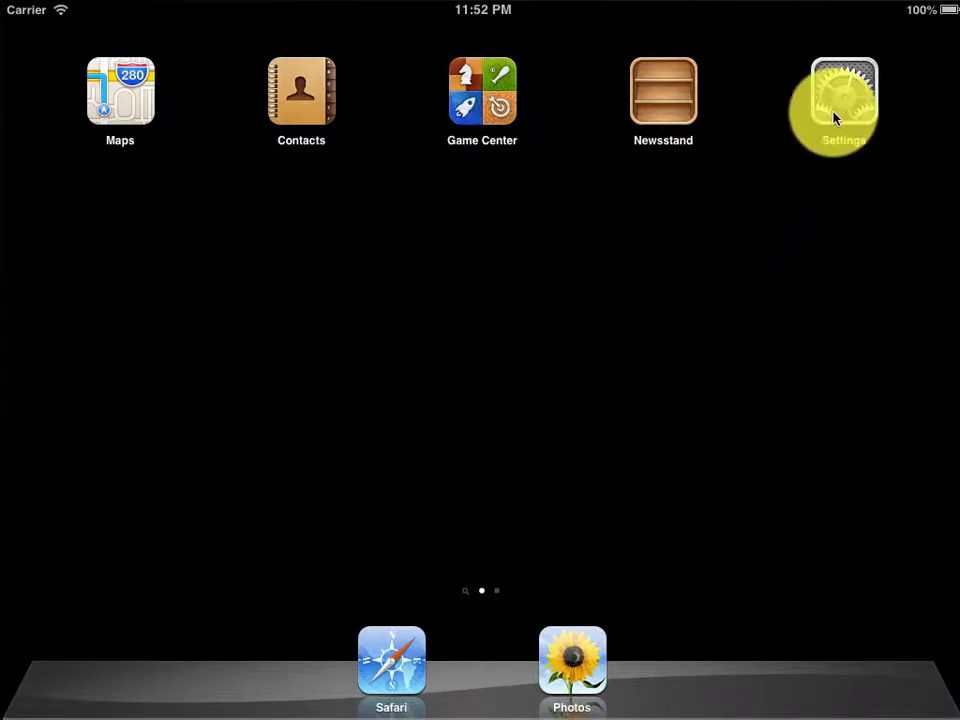
# Step: Switch iNailPOS Host Server ON in Settings, then return to the home screen
pyautogui.click(843, 95)
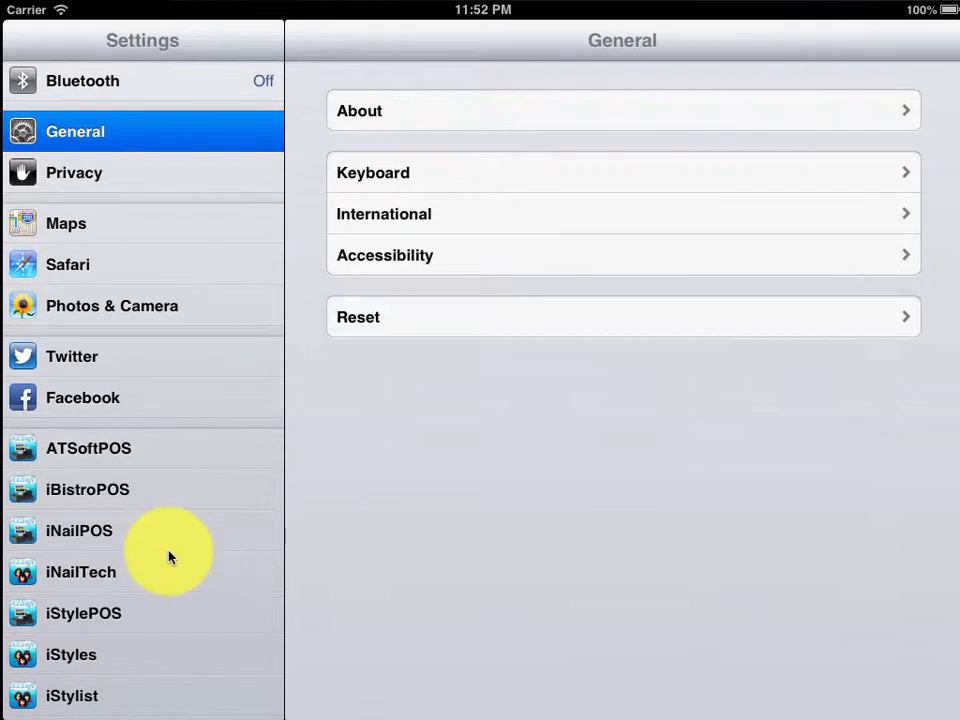
pyautogui.click(79, 530)
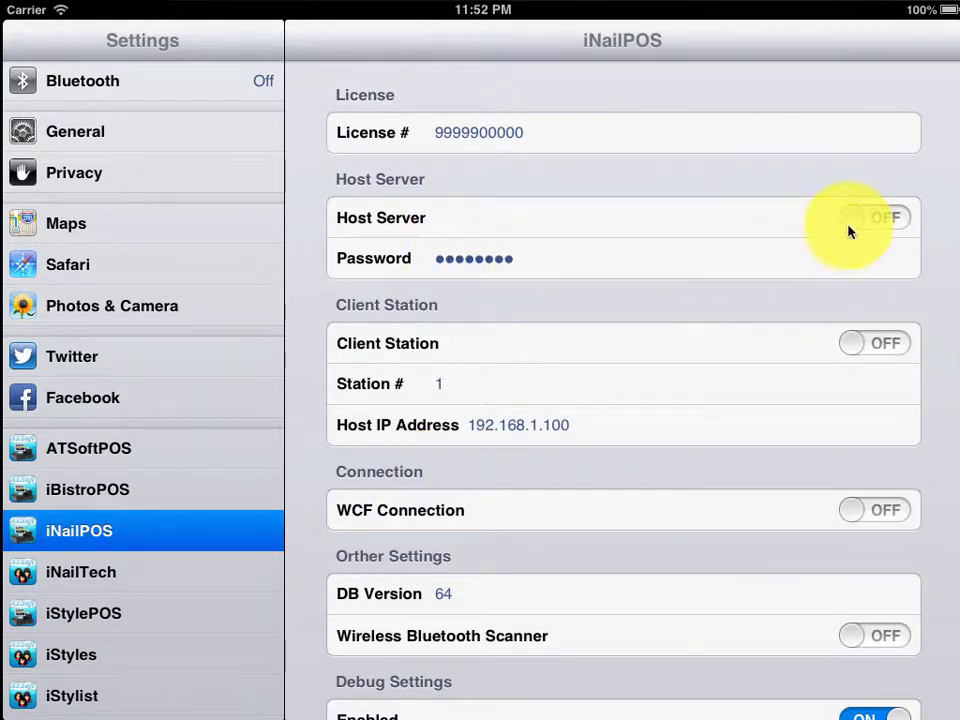
pyautogui.click(875, 217)
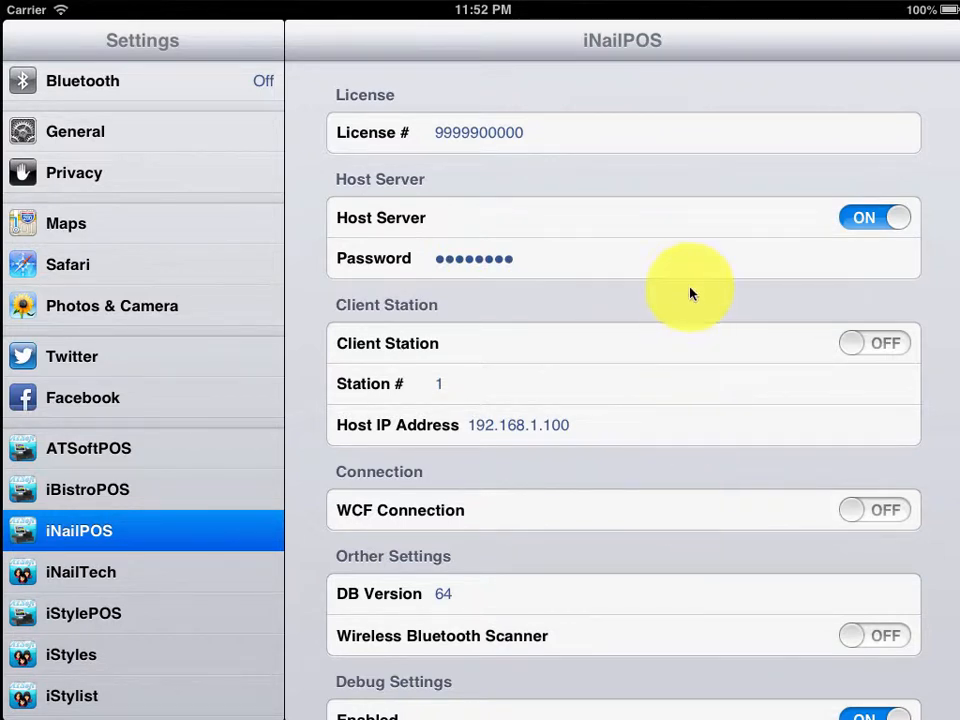
pyautogui.moveTo(700, 605)
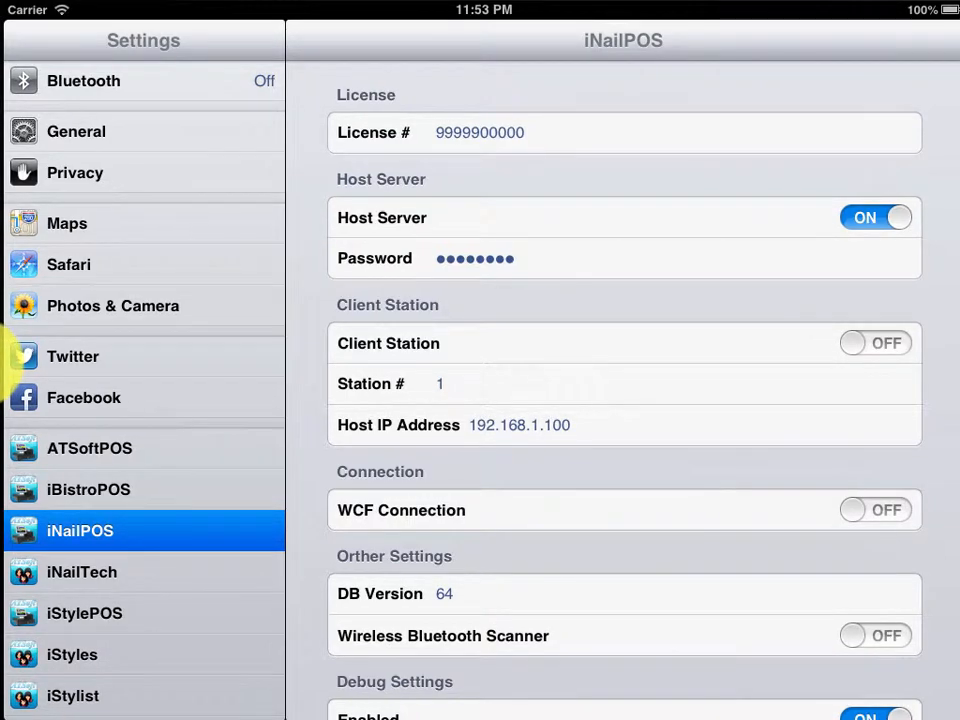
pyautogui.press('home')
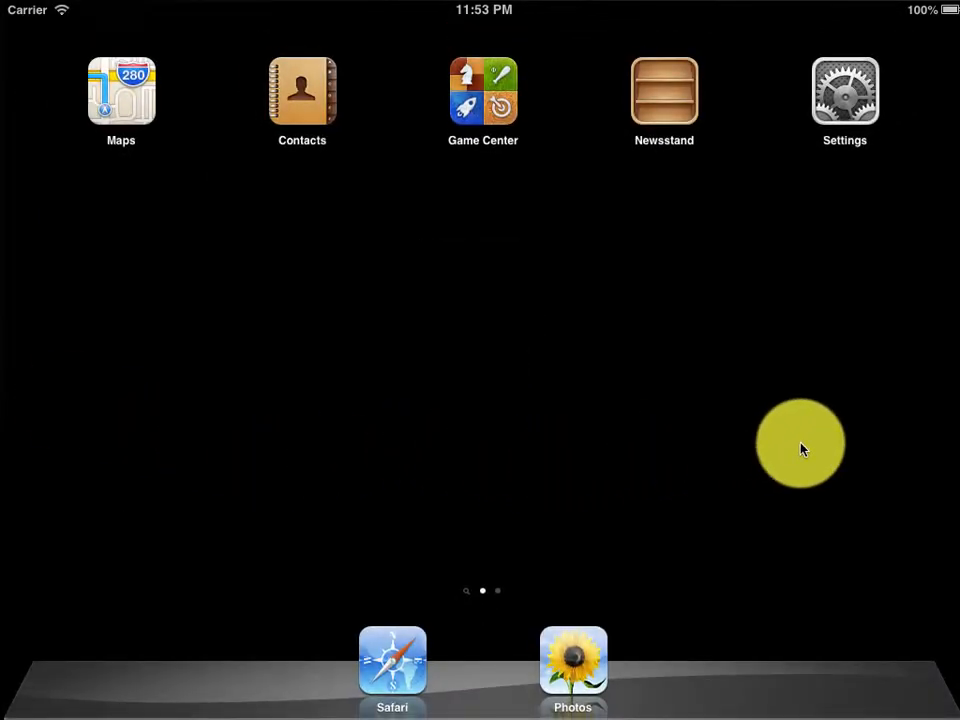
pyautogui.hscroll(-3)
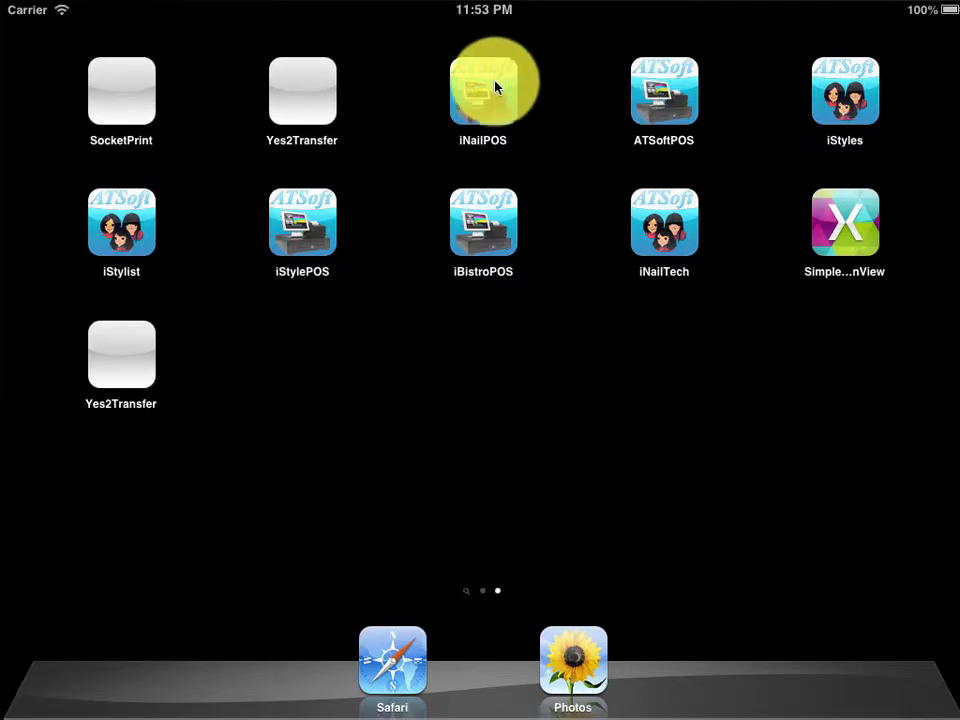
pyautogui.click(483, 90)
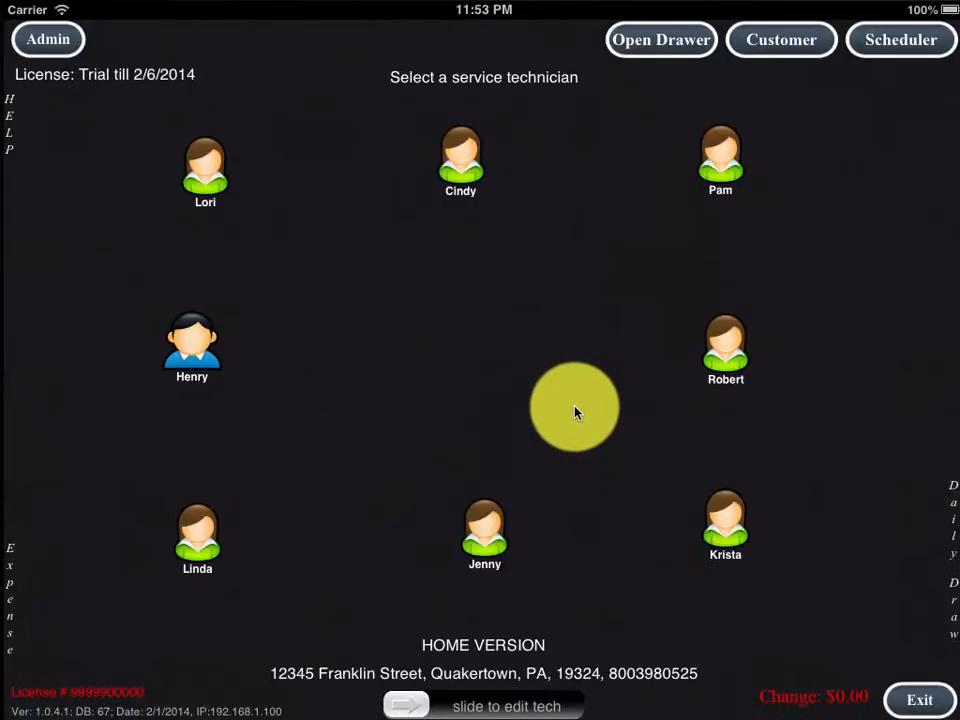
pyautogui.moveTo(560, 463)
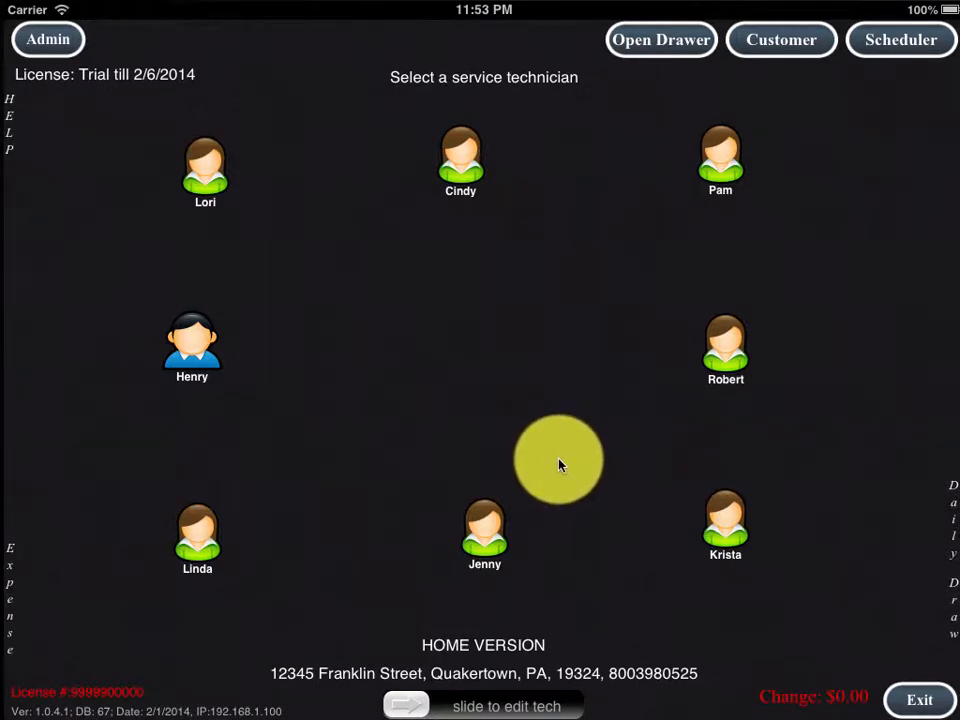
pyautogui.moveTo(545, 505)
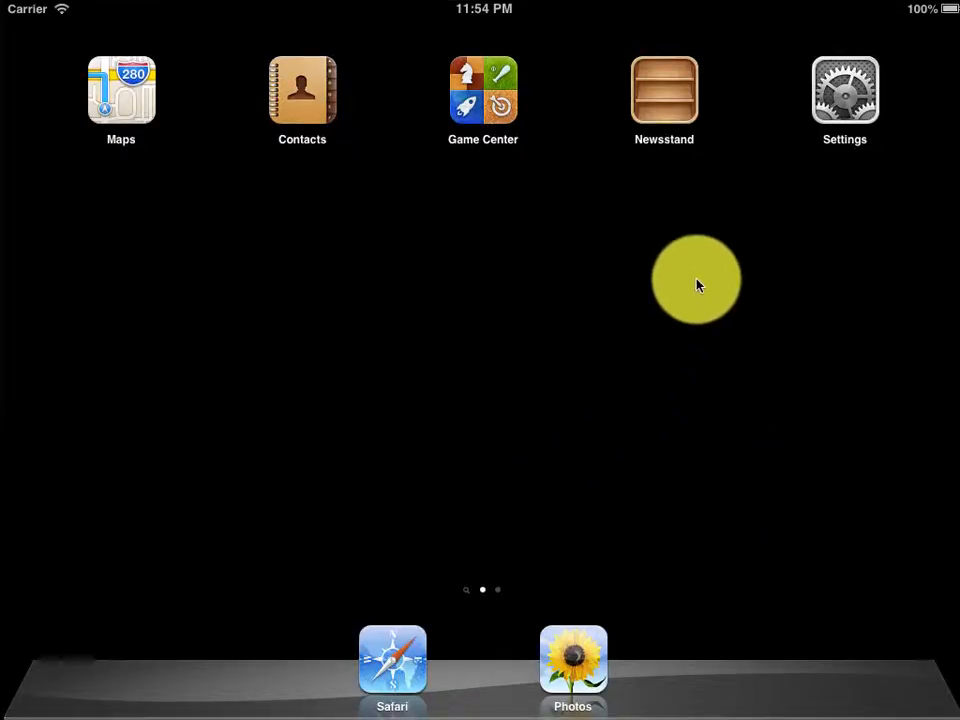
# Step: Turn on iNailTech Client Station, set Station # to 2, keep host 192.168.1.100
pyautogui.click(844, 90)
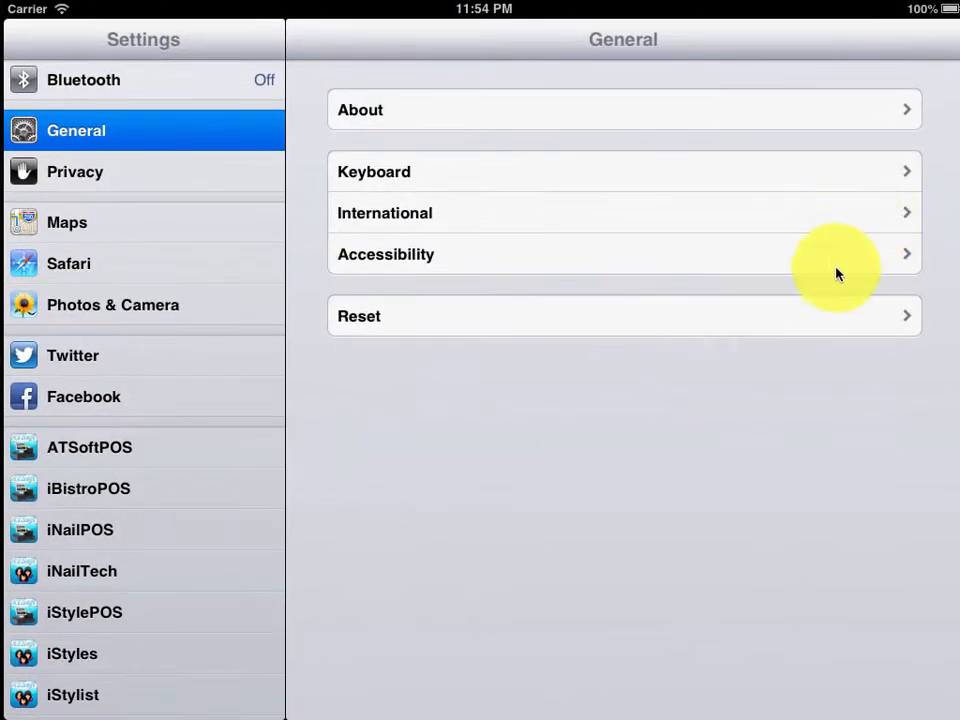
pyautogui.moveTo(298, 482)
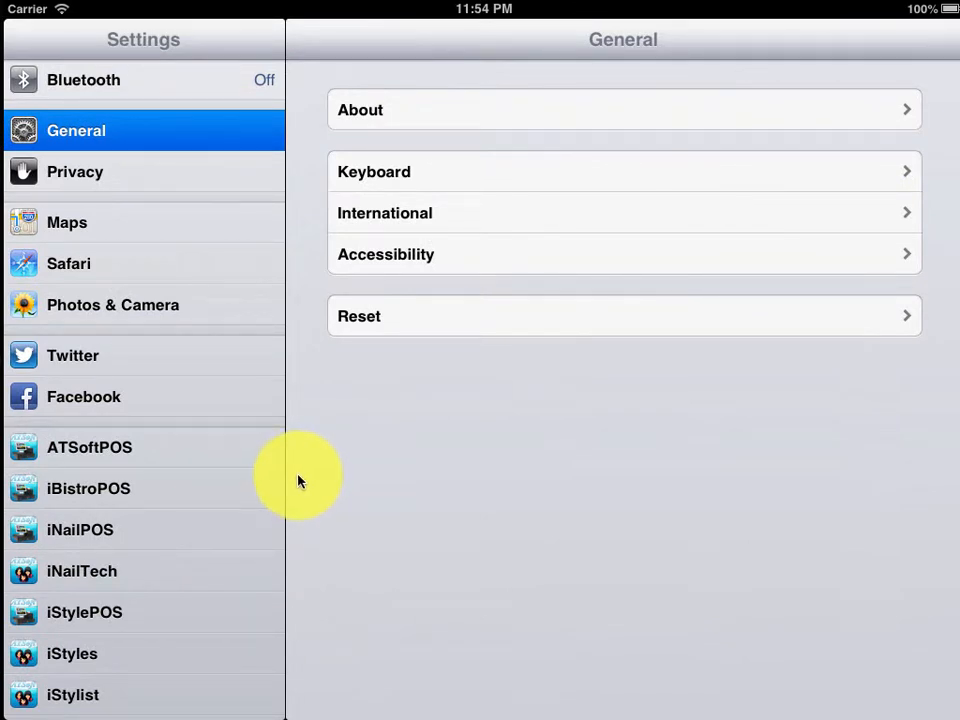
pyautogui.moveTo(217, 512)
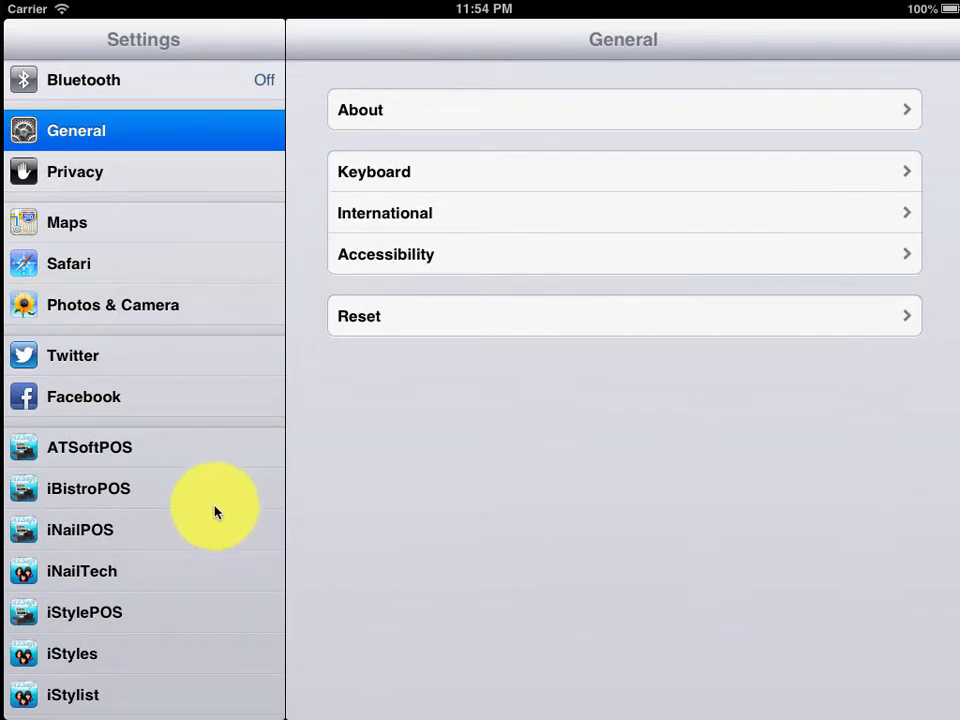
pyautogui.moveTo(172, 549)
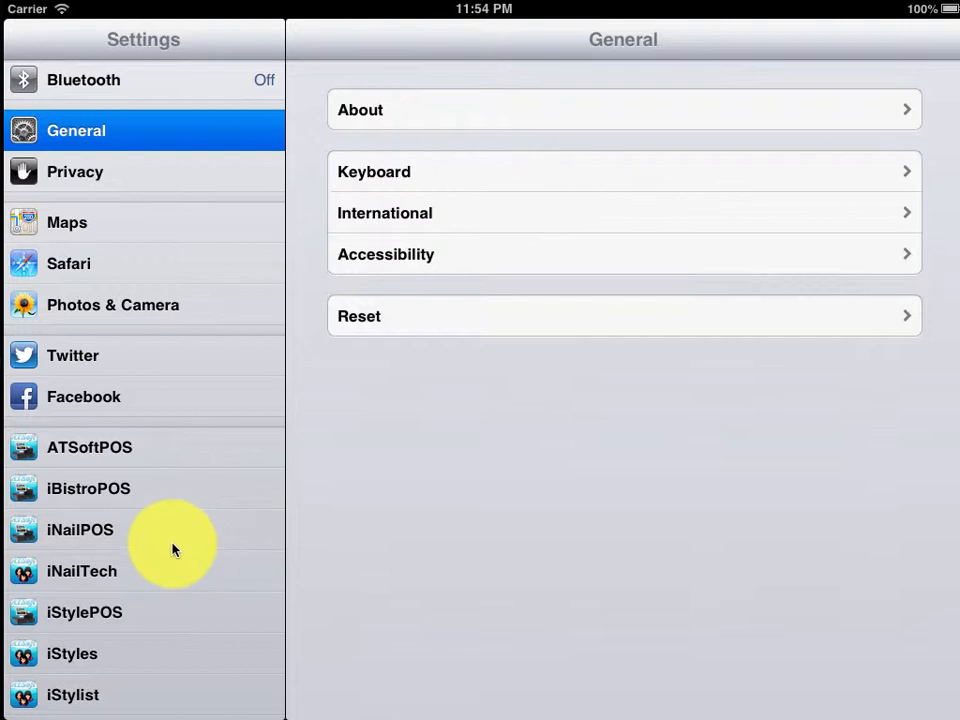
pyautogui.moveTo(120, 573)
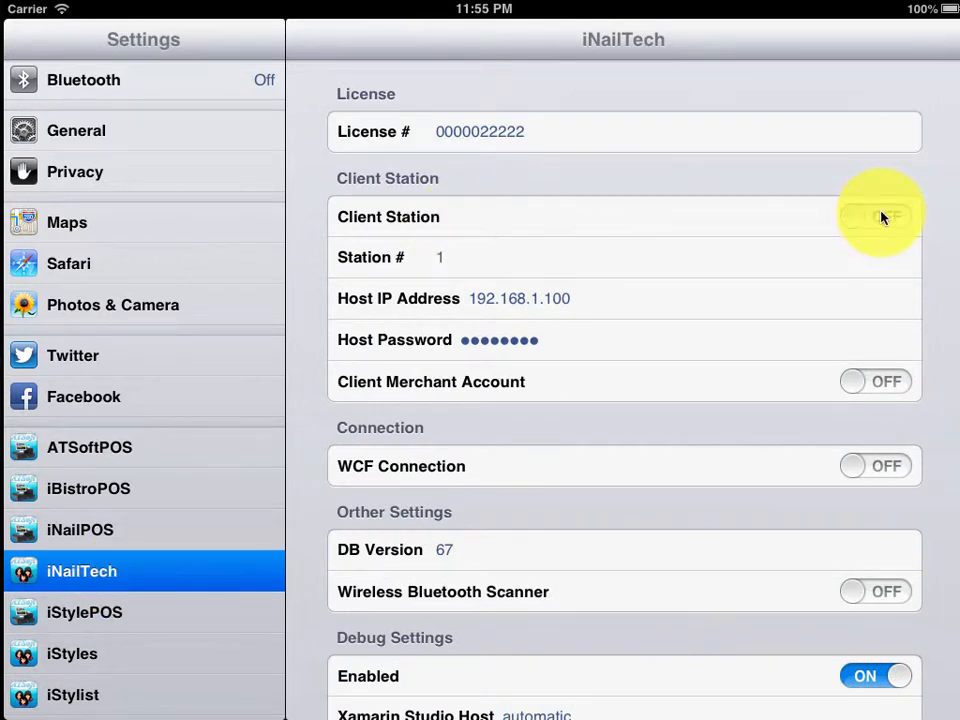
pyautogui.click(876, 217)
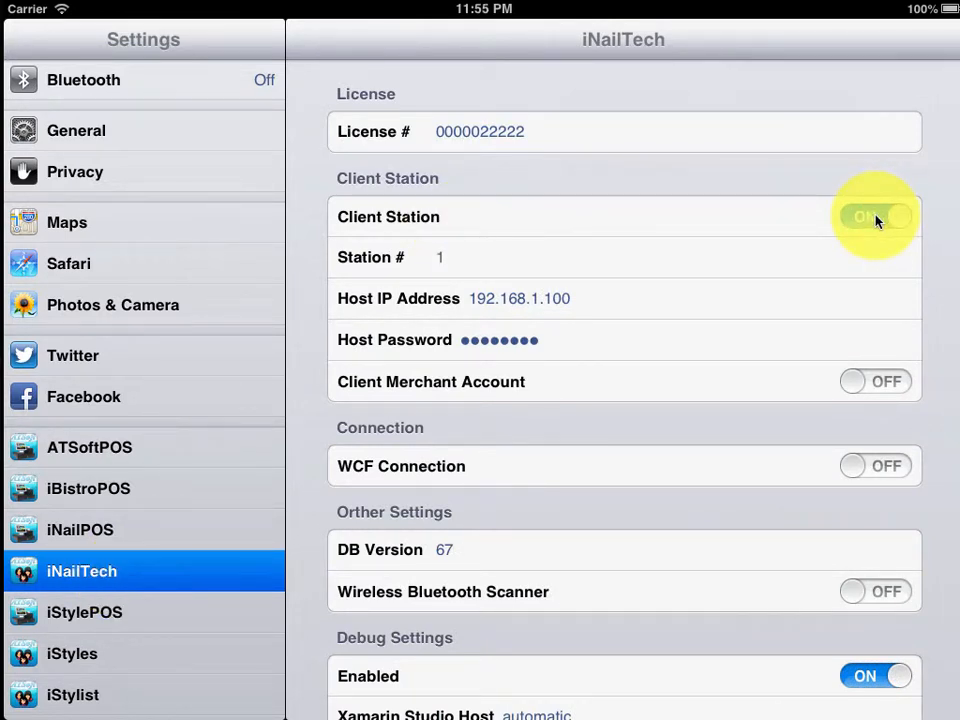
pyautogui.click(876, 217)
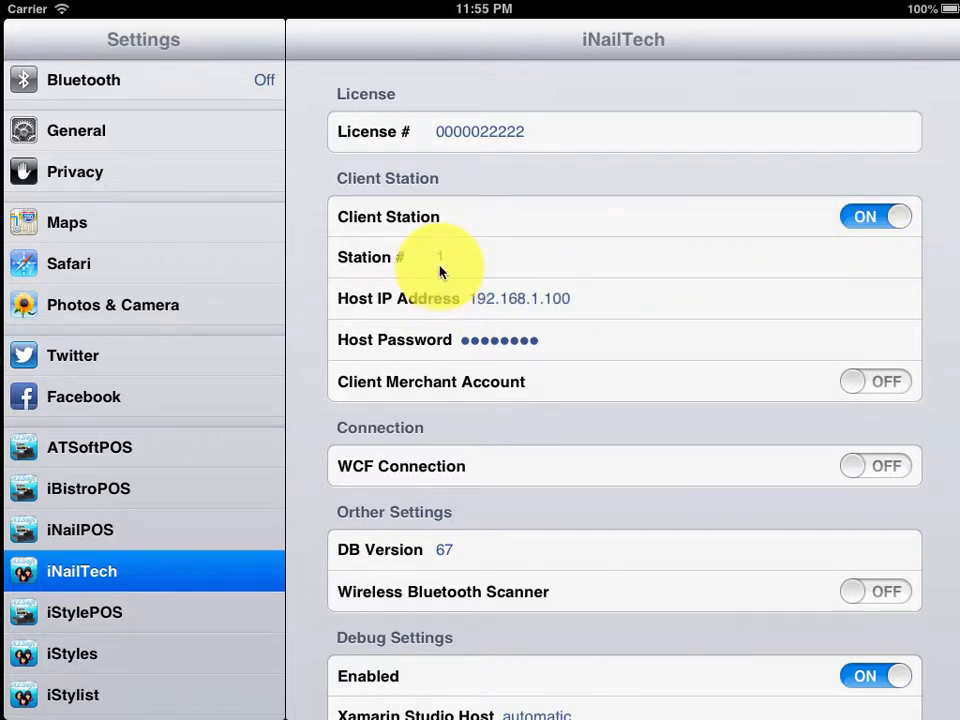
pyautogui.click(440, 257)
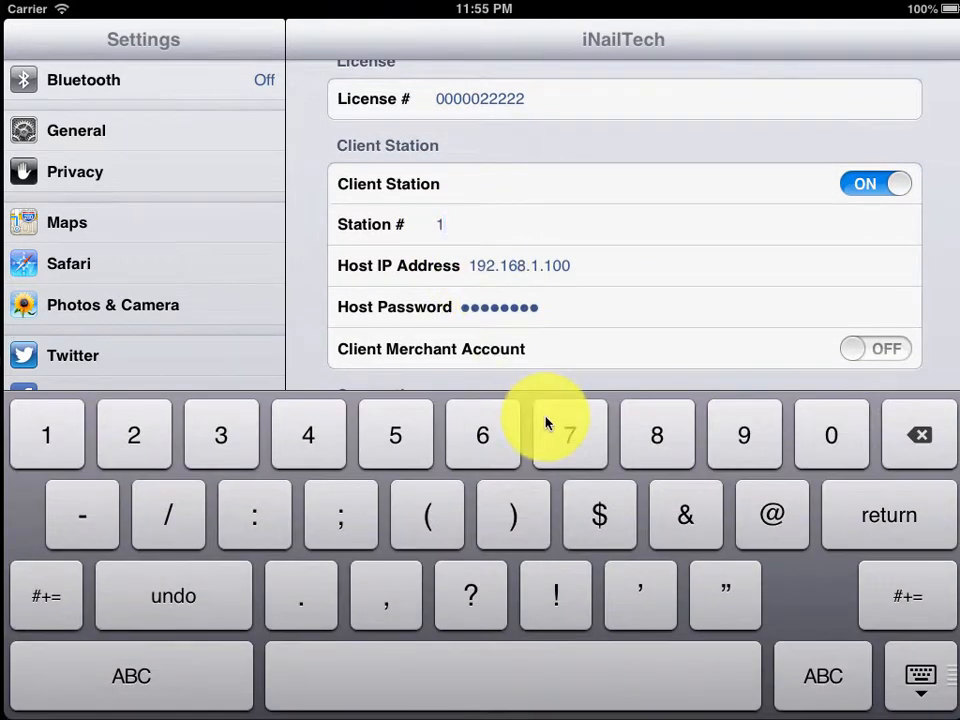
pyautogui.click(133, 434)
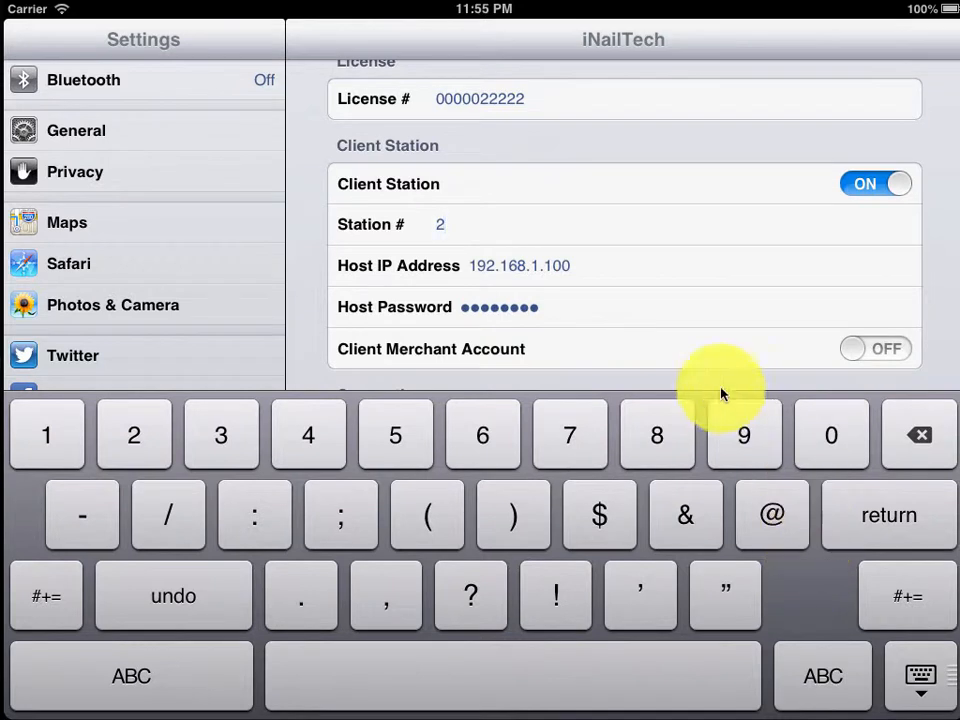
pyautogui.scroll(3)
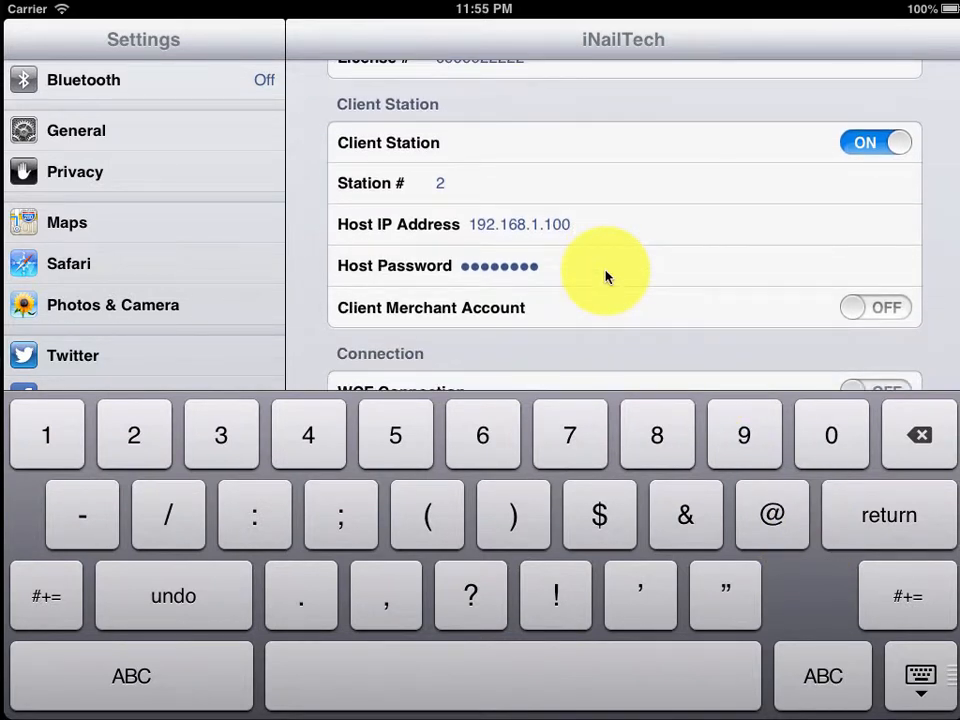
pyautogui.moveTo(575, 247)
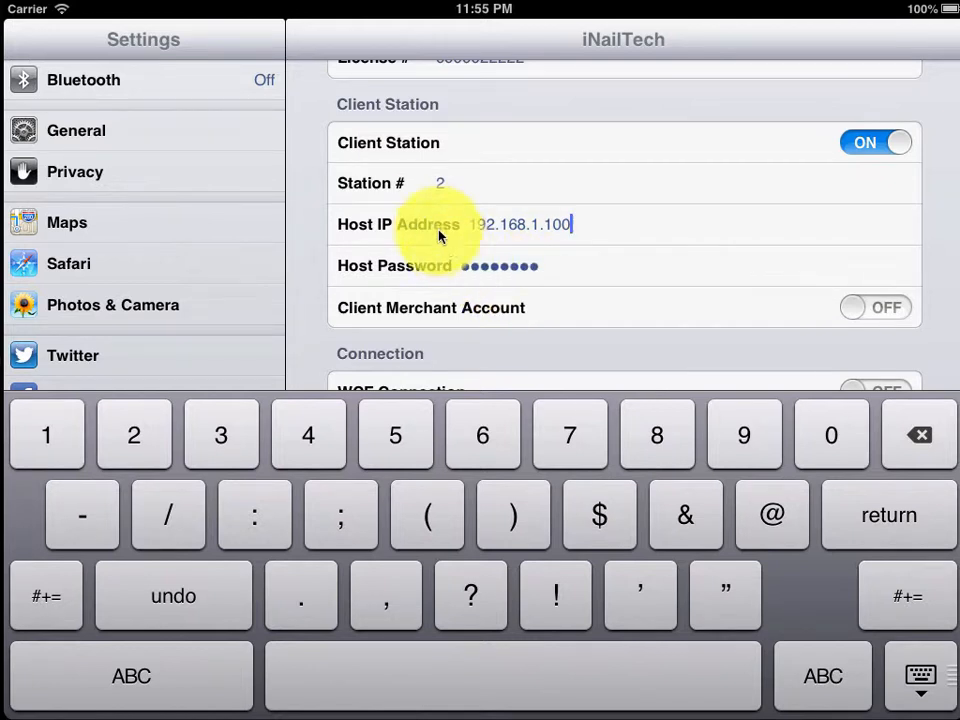
pyautogui.moveTo(560, 322)
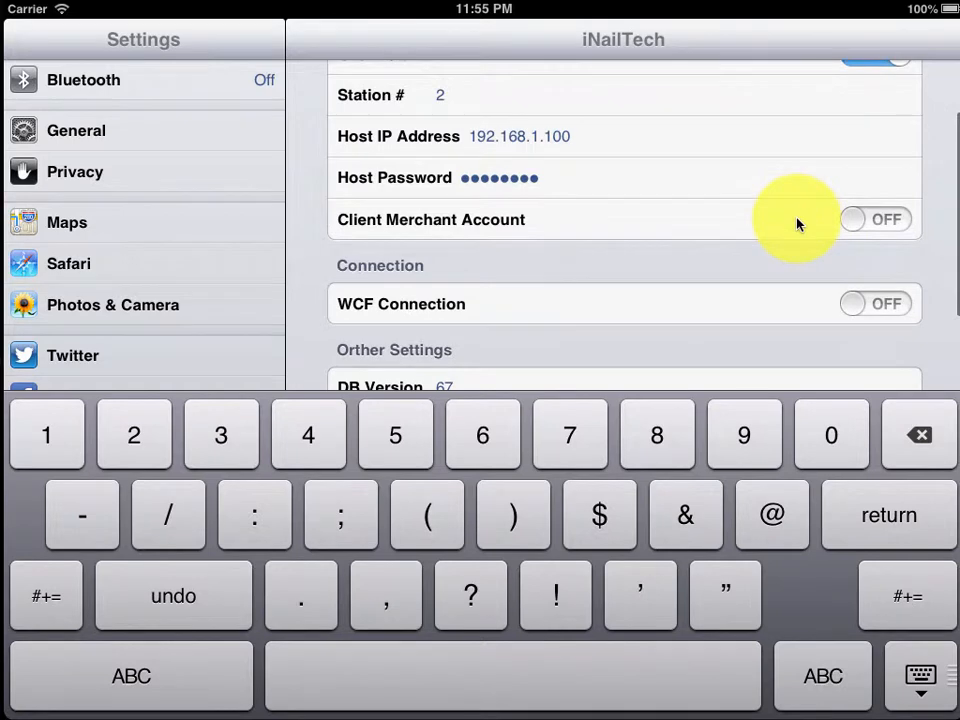
pyautogui.click(918, 675)
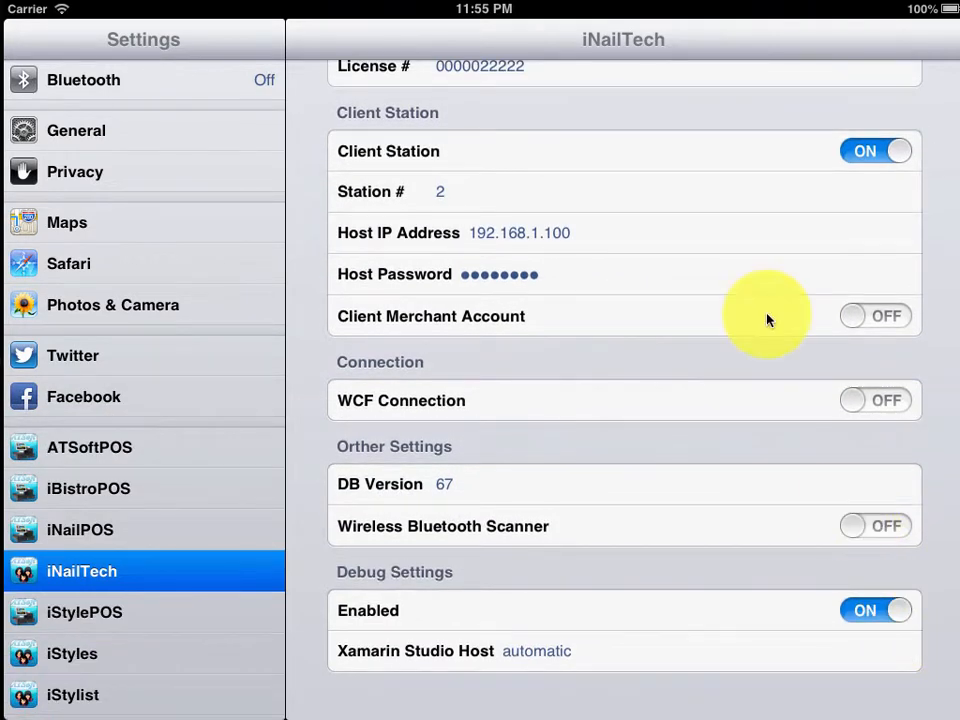
pyautogui.moveTo(808, 537)
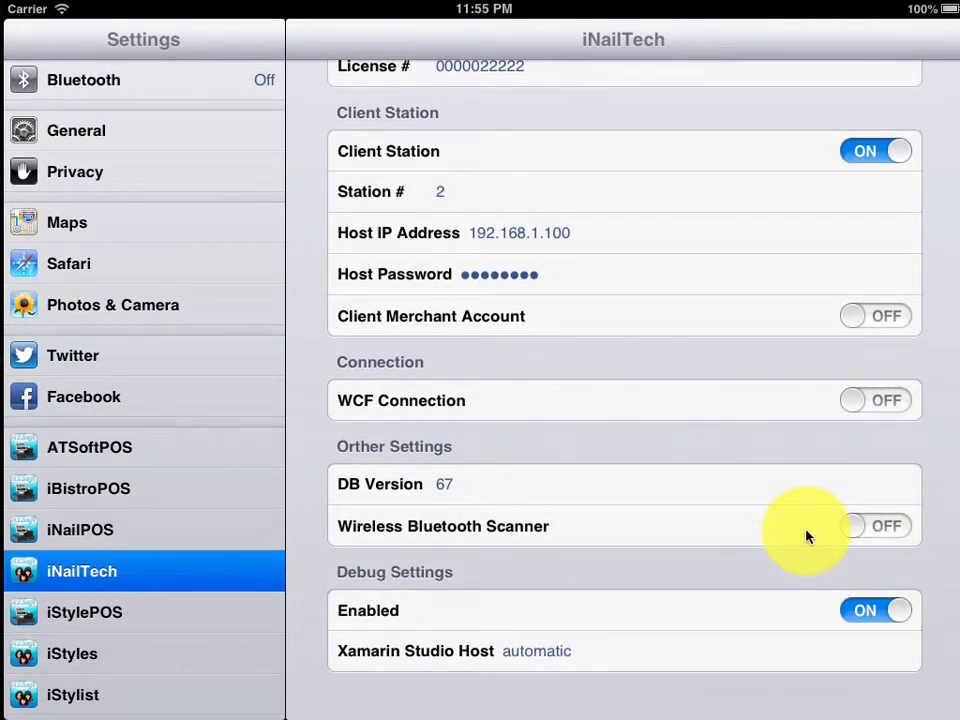
pyautogui.moveTo(808, 536)
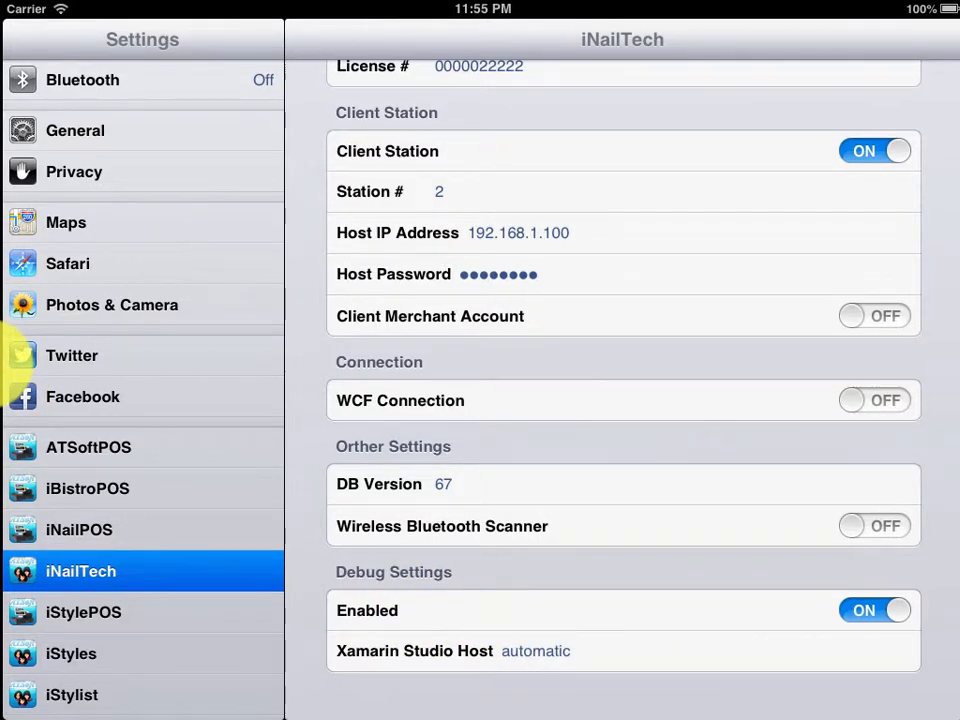
# Step: Launch iNailTech from the home screen and dismiss the 'Cannot find Host server' alert
pyautogui.press('home')
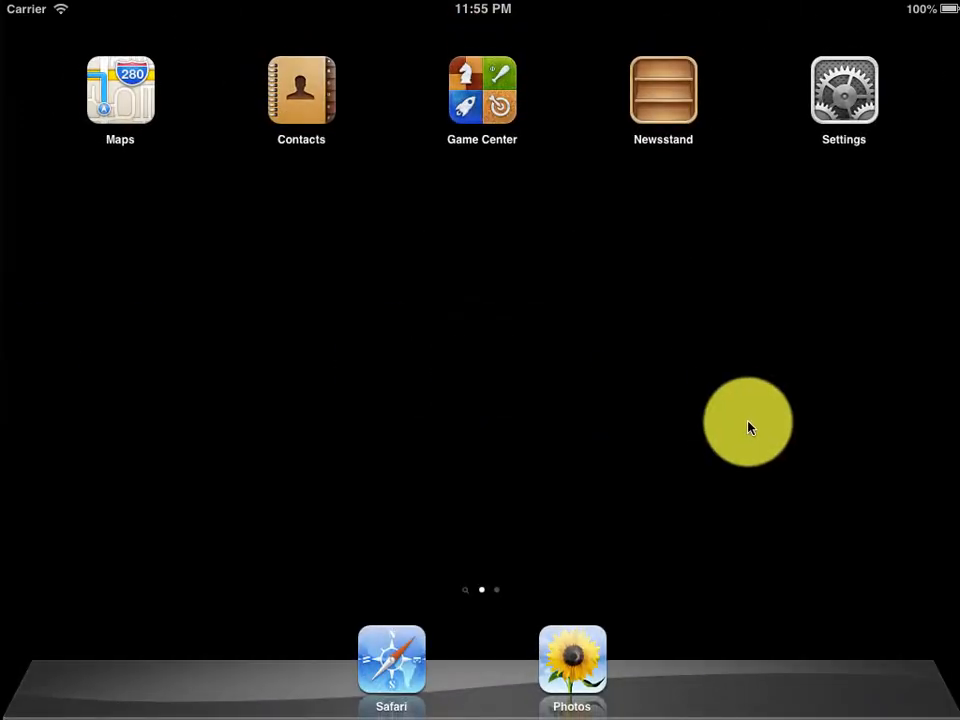
pyautogui.hscroll(-3)
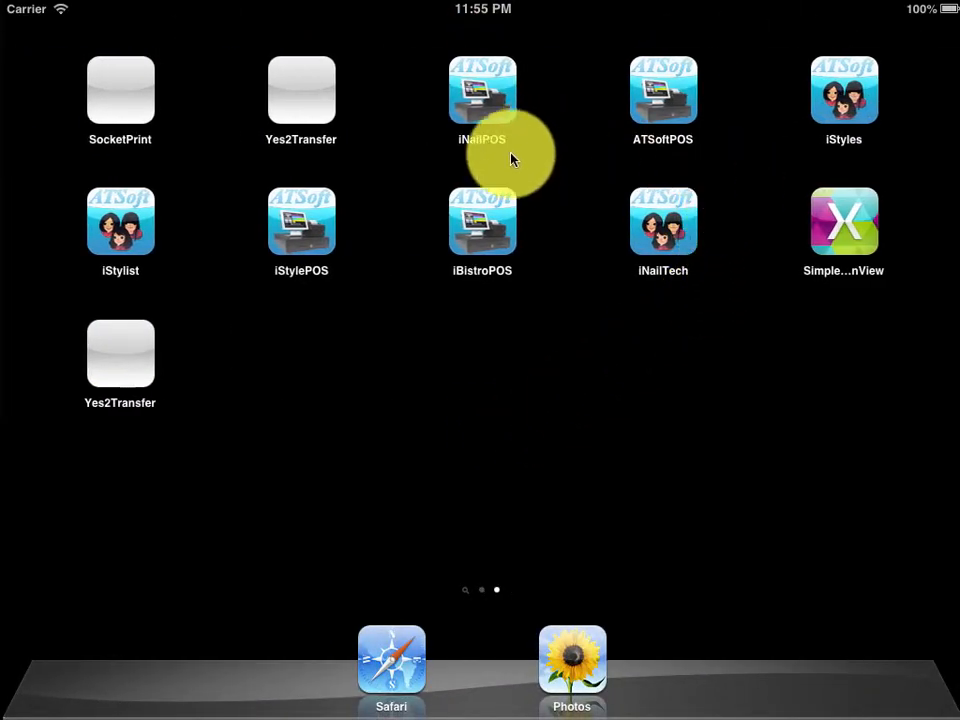
pyautogui.click(482, 90)
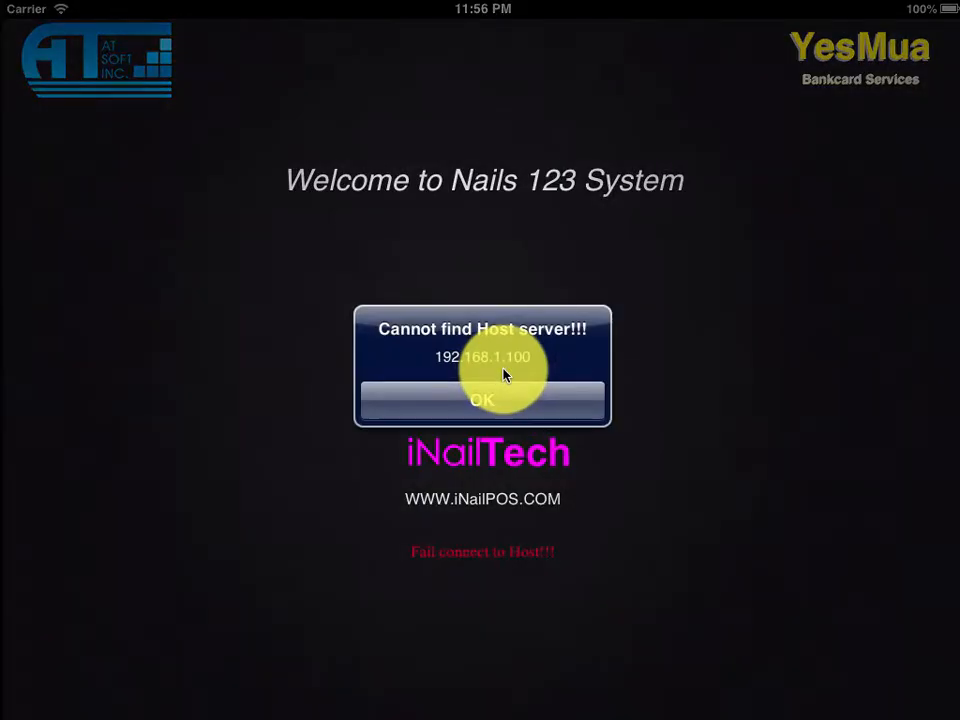
pyautogui.click(482, 399)
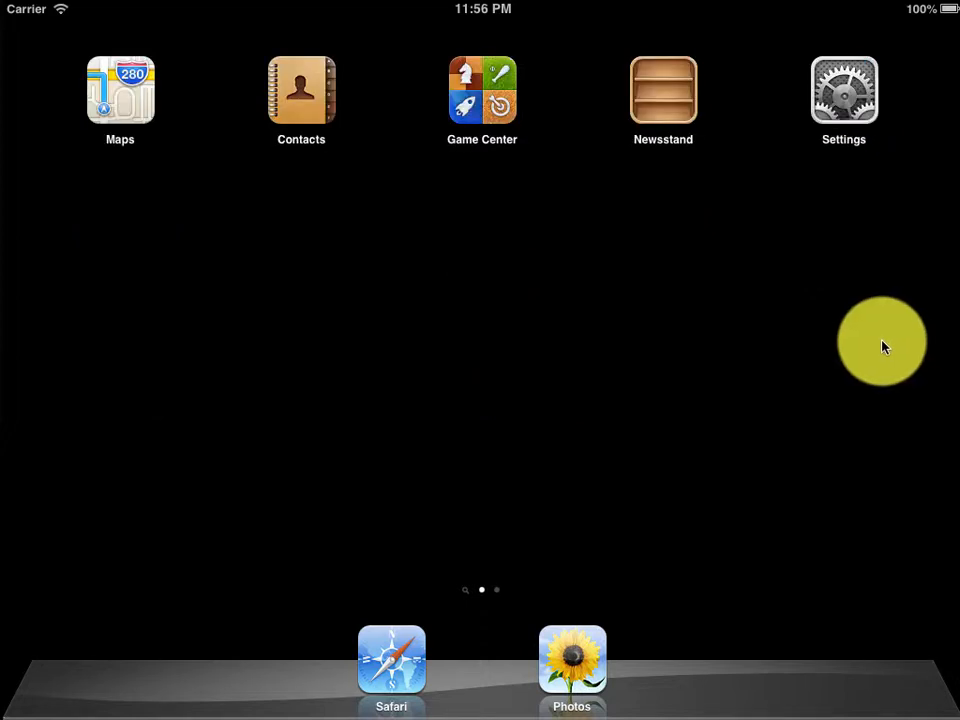
pyautogui.moveTo(844, 95)
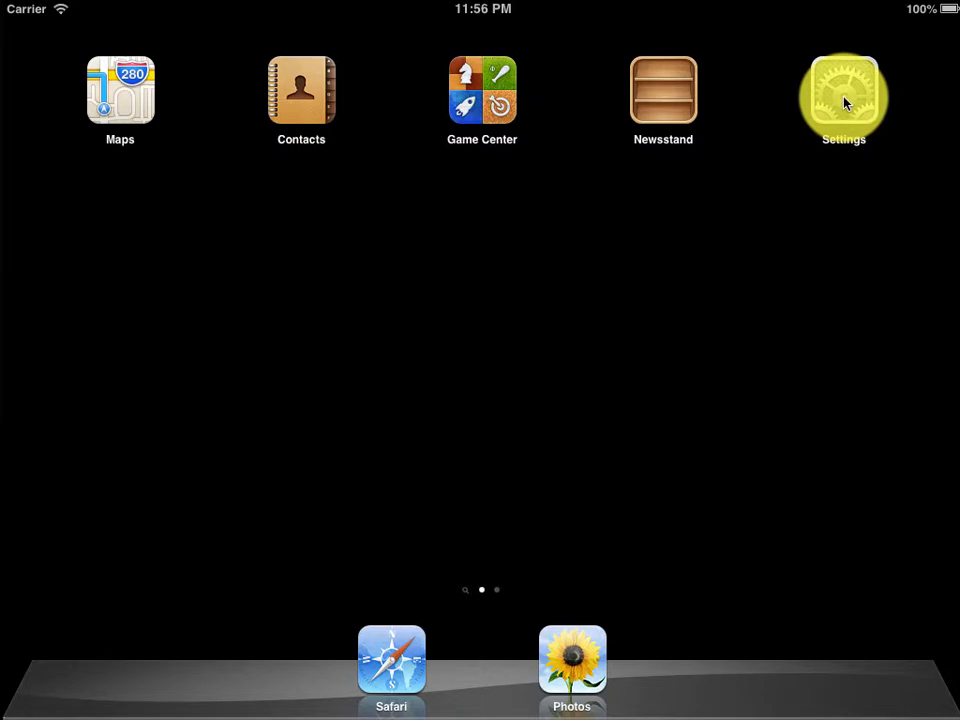
# Step: Turn on iNailPOS Client Station with Station # 3 and host 192.168.1.100, then go home
pyautogui.click(843, 90)
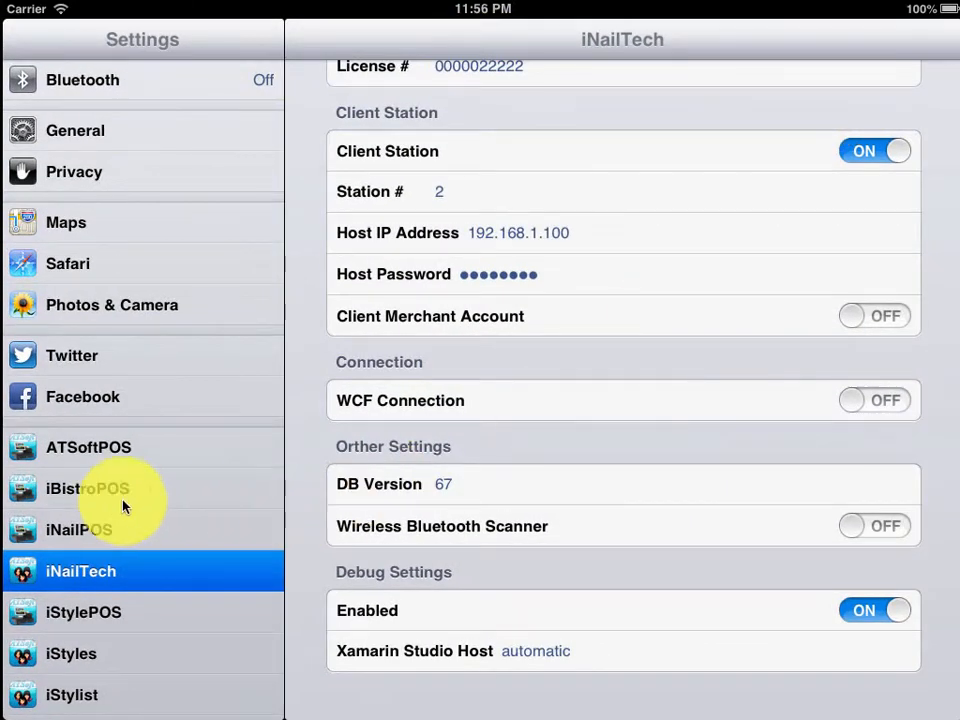
pyautogui.click(79, 529)
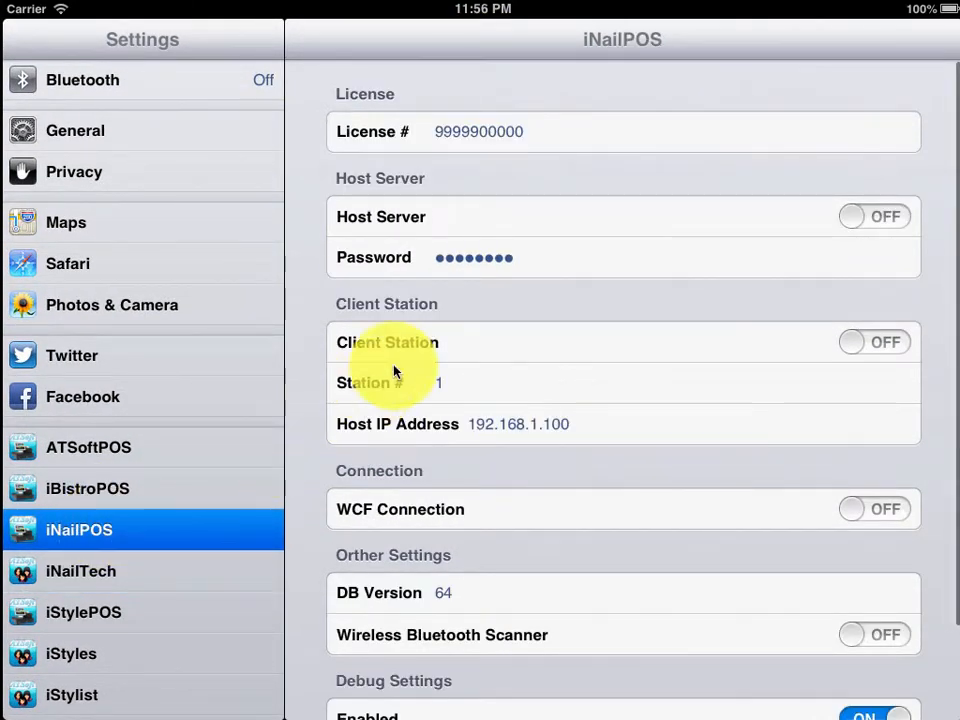
pyautogui.moveTo(833, 297)
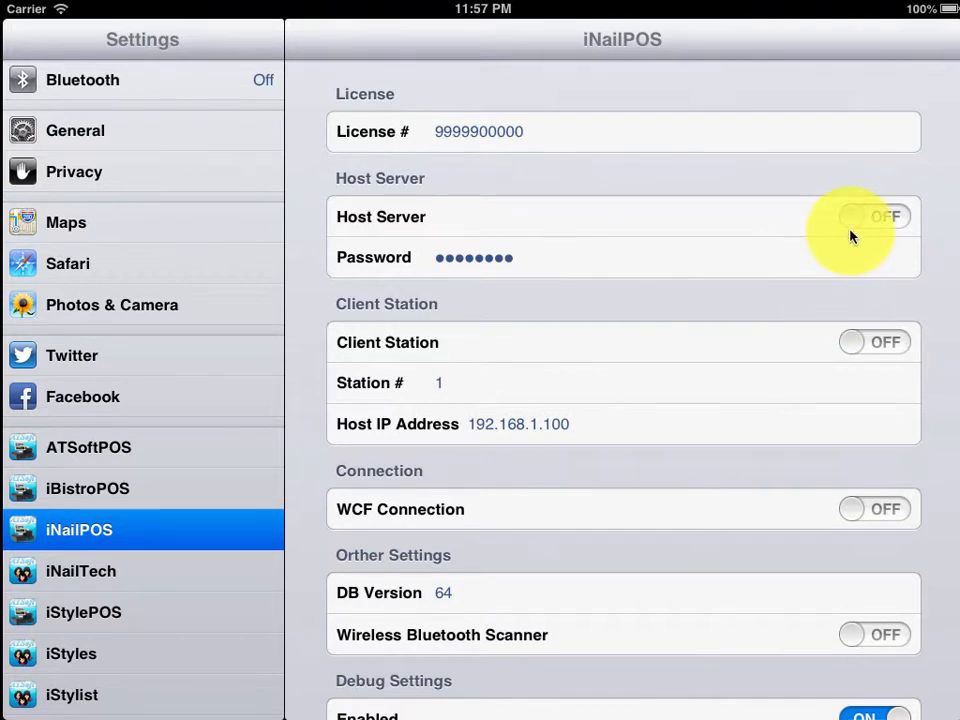
pyautogui.moveTo(855, 342)
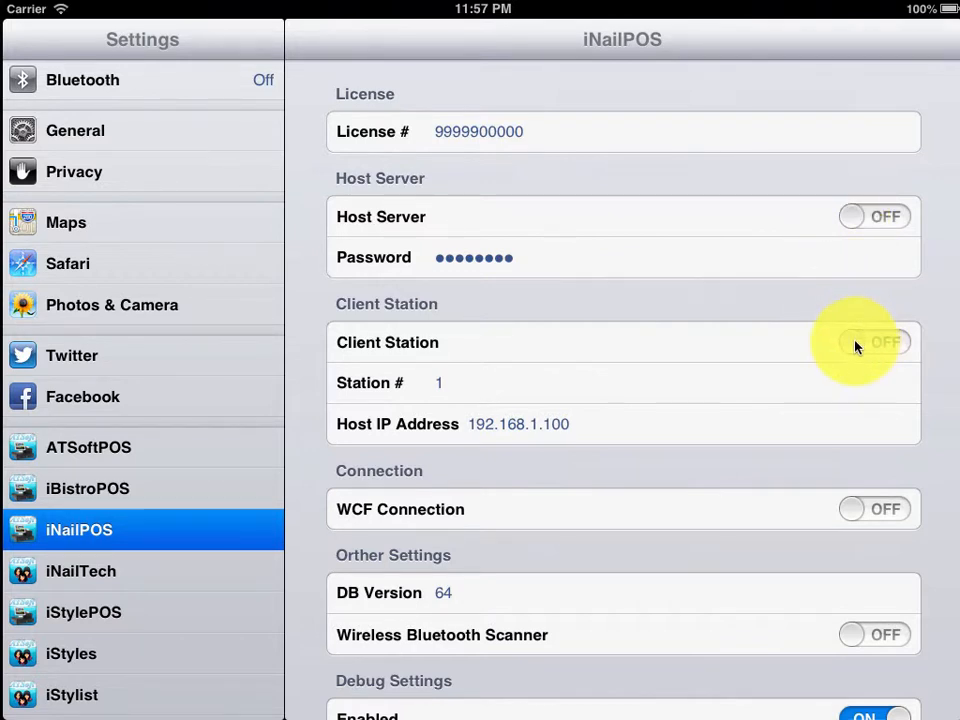
pyautogui.click(873, 342)
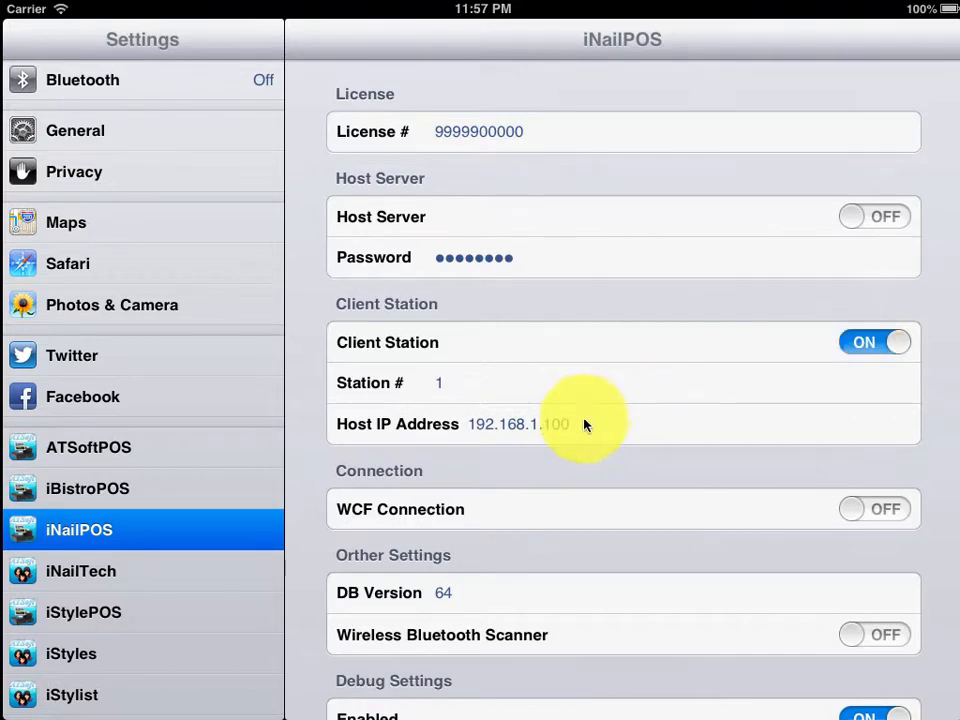
pyautogui.click(438, 382)
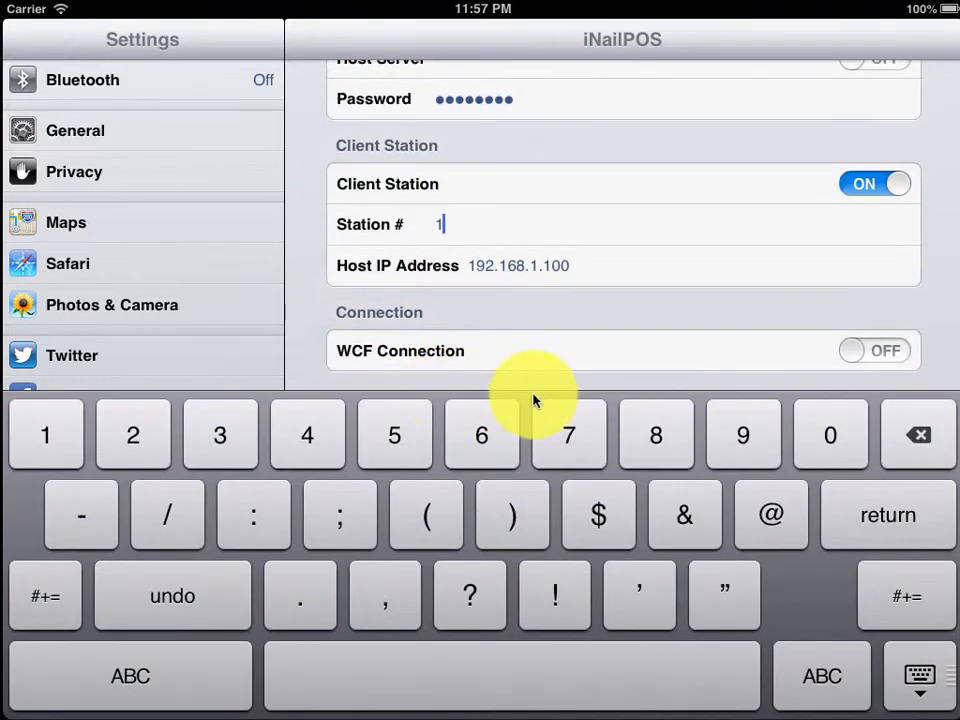
pyautogui.click(132, 434)
pyautogui.write('3')
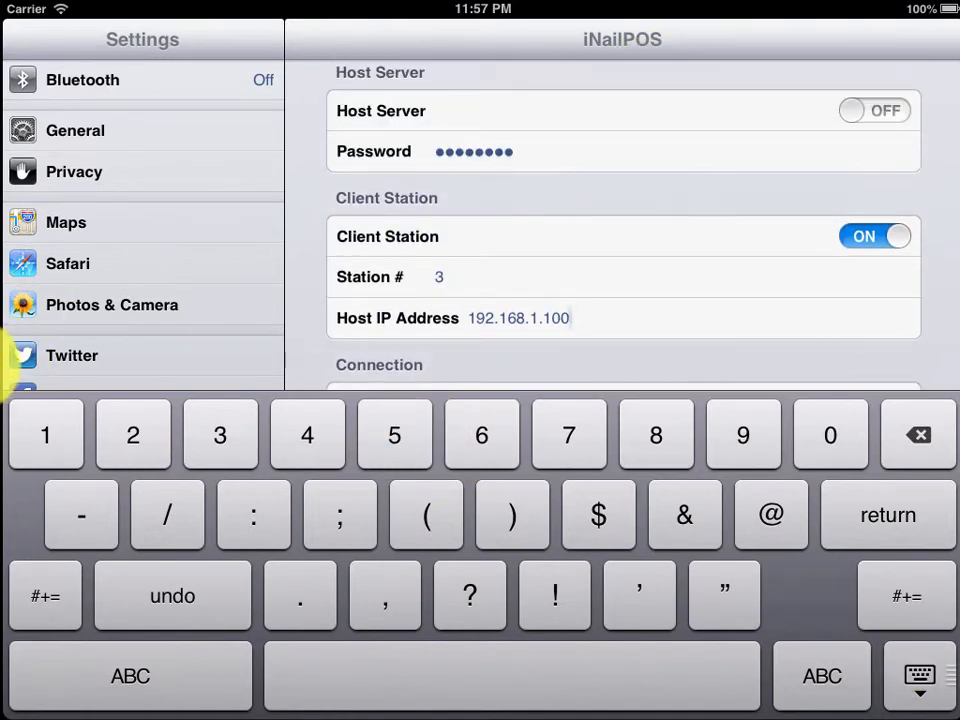
pyautogui.press('home')
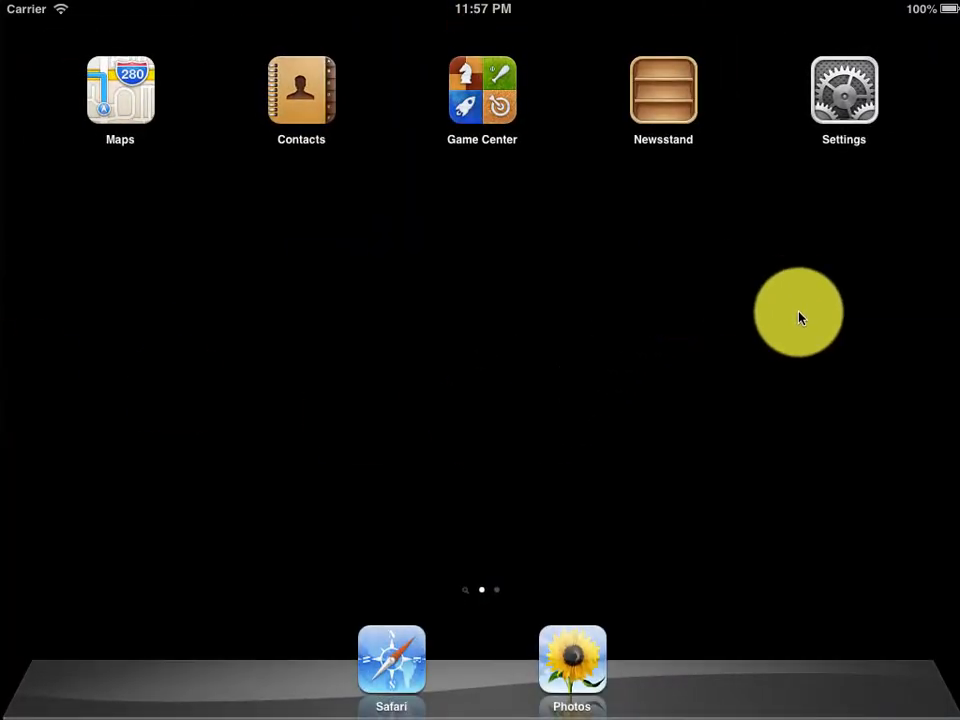